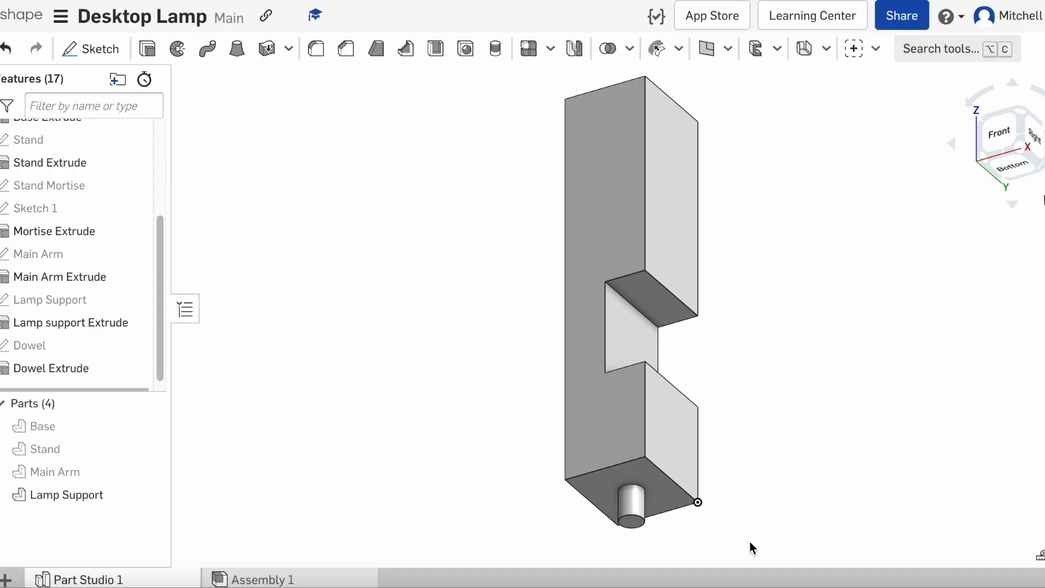
mouse_move(742, 534)
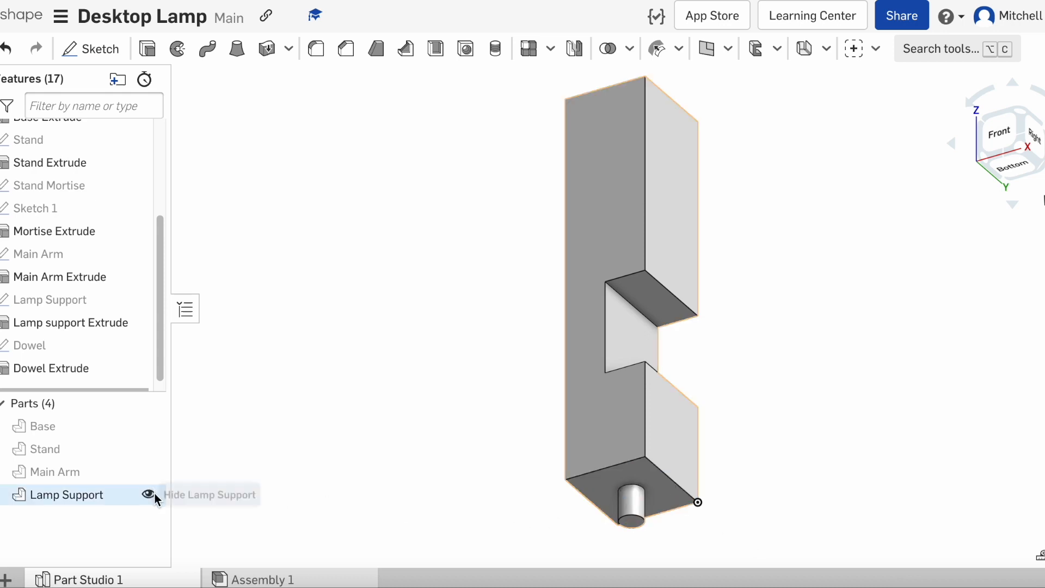
Hide Lamp Support and switch to the Top view
click(148, 495)
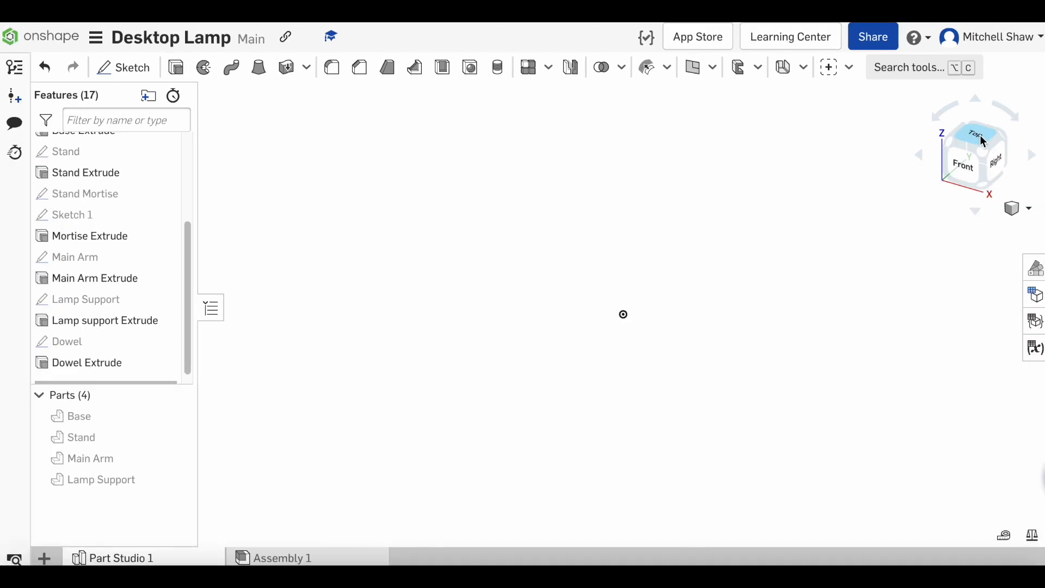
click(975, 137)
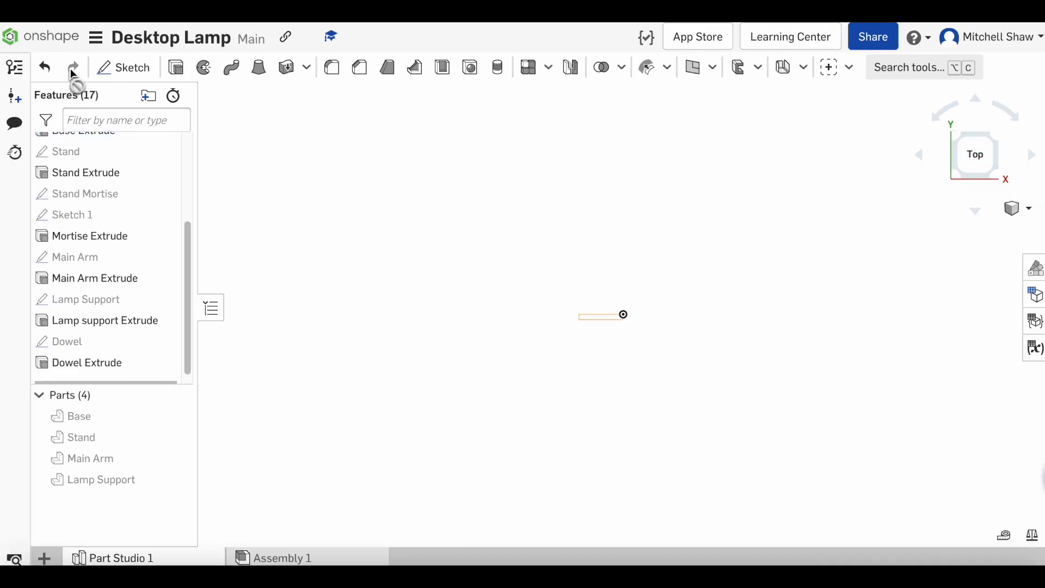
Sketch a Ø90 origin-centred circle on the Top plane, named Outer Shade
click(130, 68)
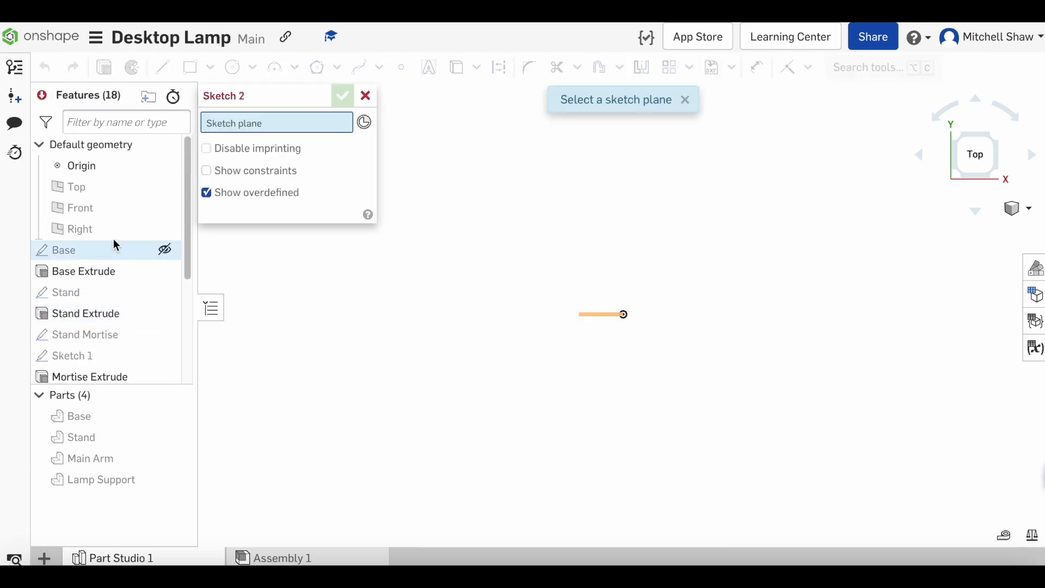
click(76, 186)
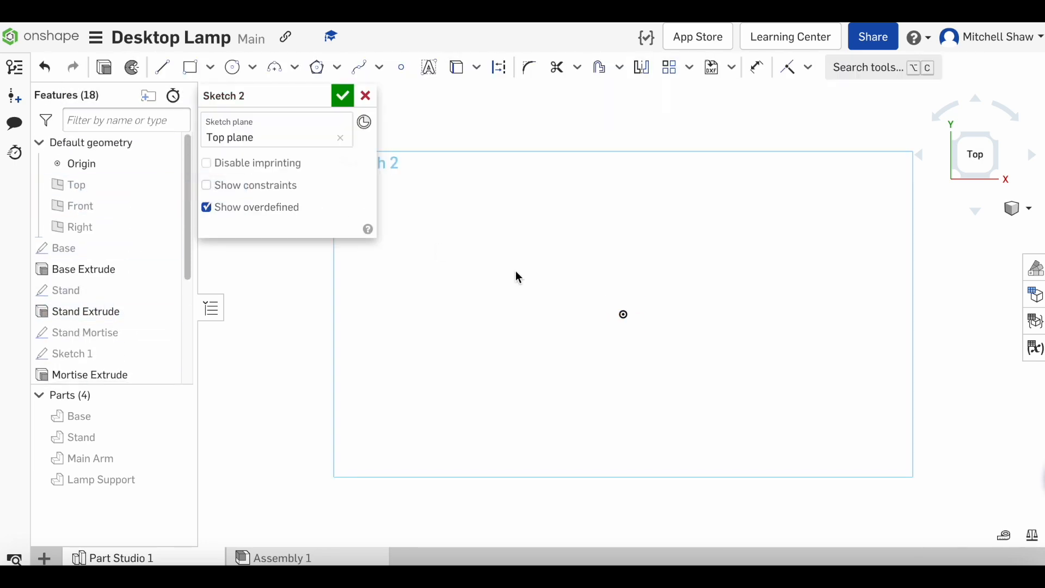
mouse_move(316, 66)
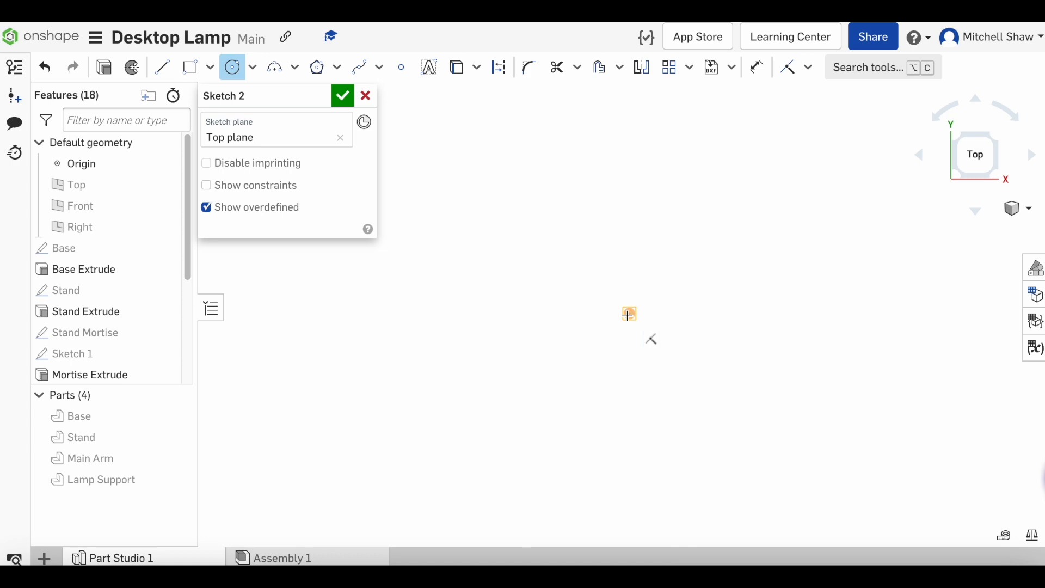
drag(629, 314, 534, 319)
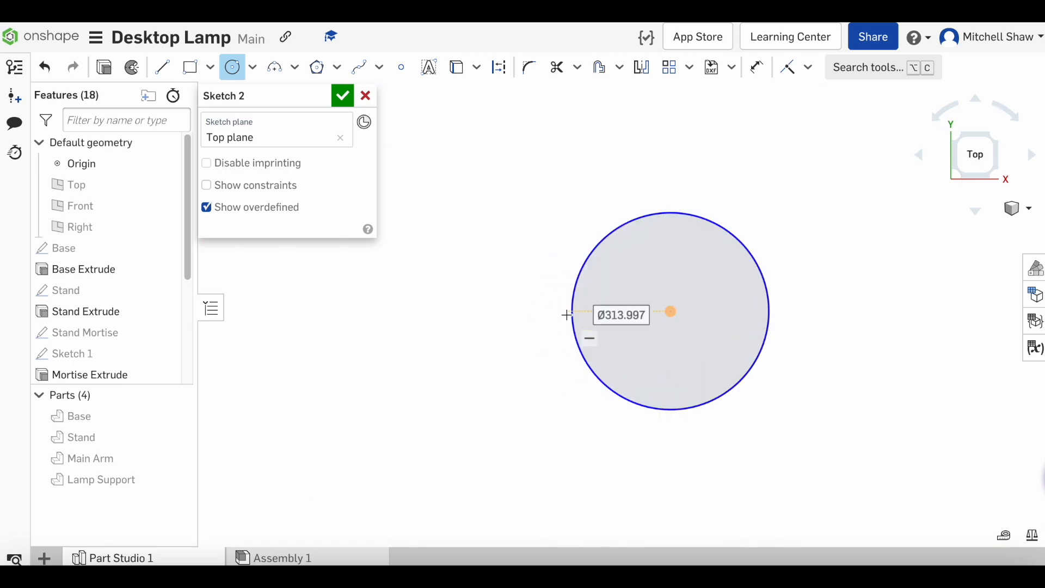
text(90)
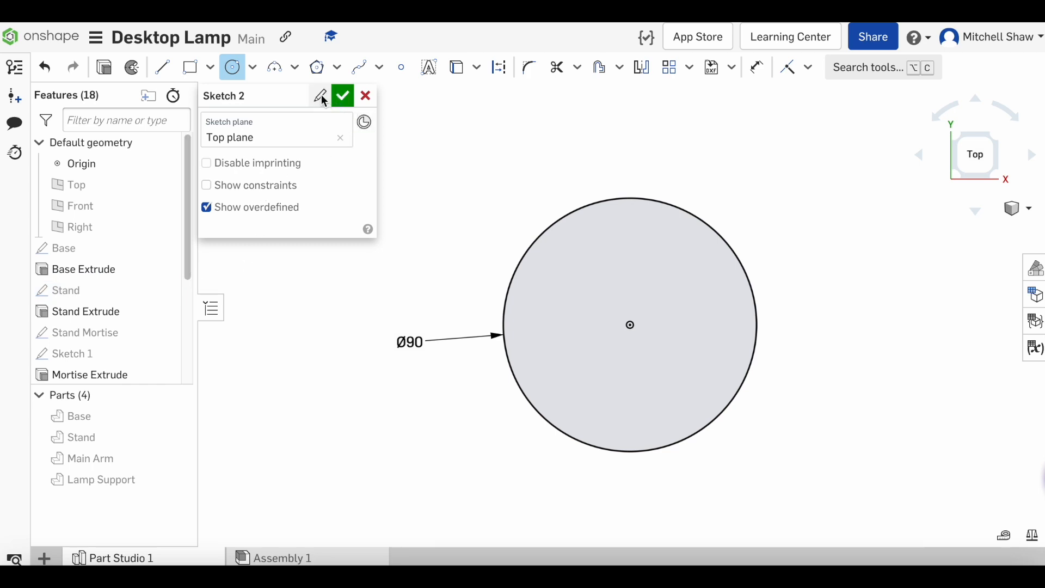
text(Outer Sha)
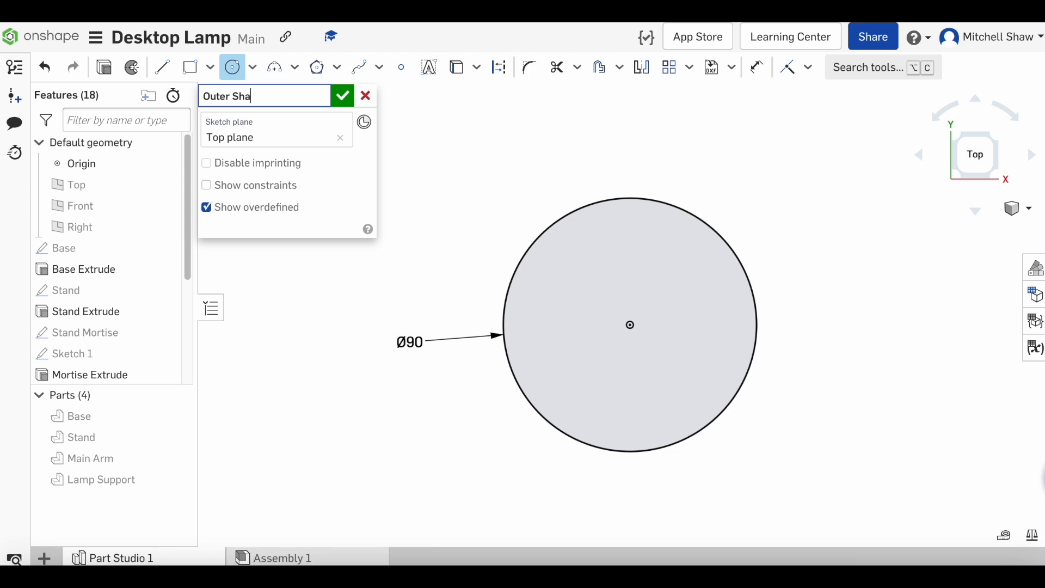
text(de)
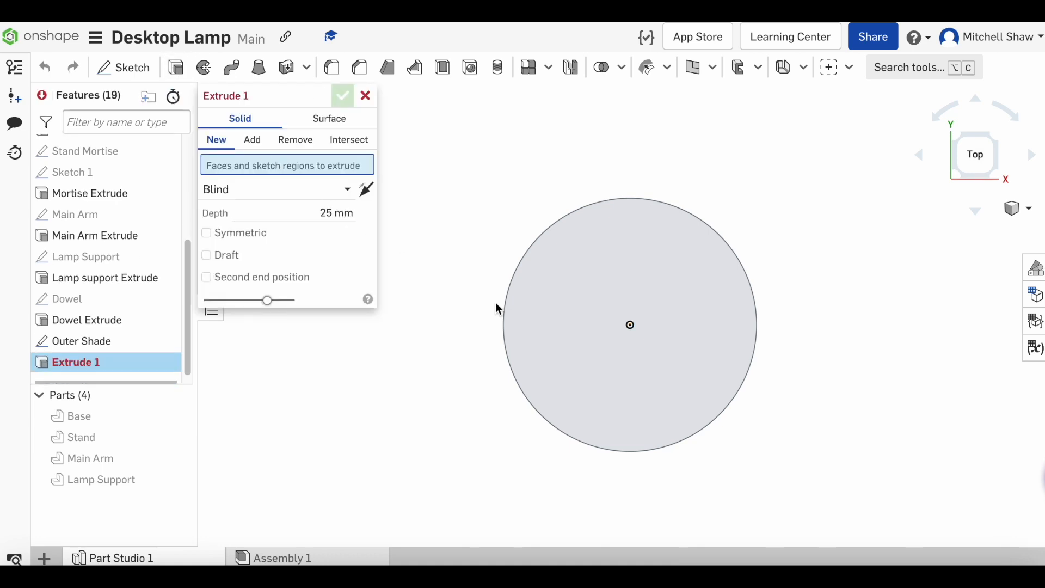
Extrude the Outer Shade circle 70 mm as a new part, naming it 'Outer Shade extrude'
click(629, 324)
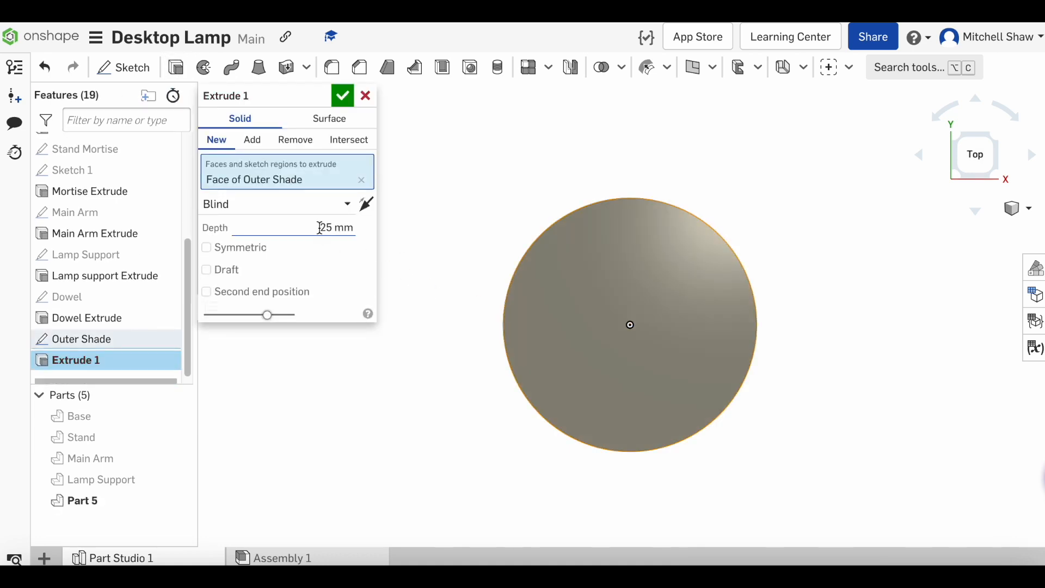
text(80)
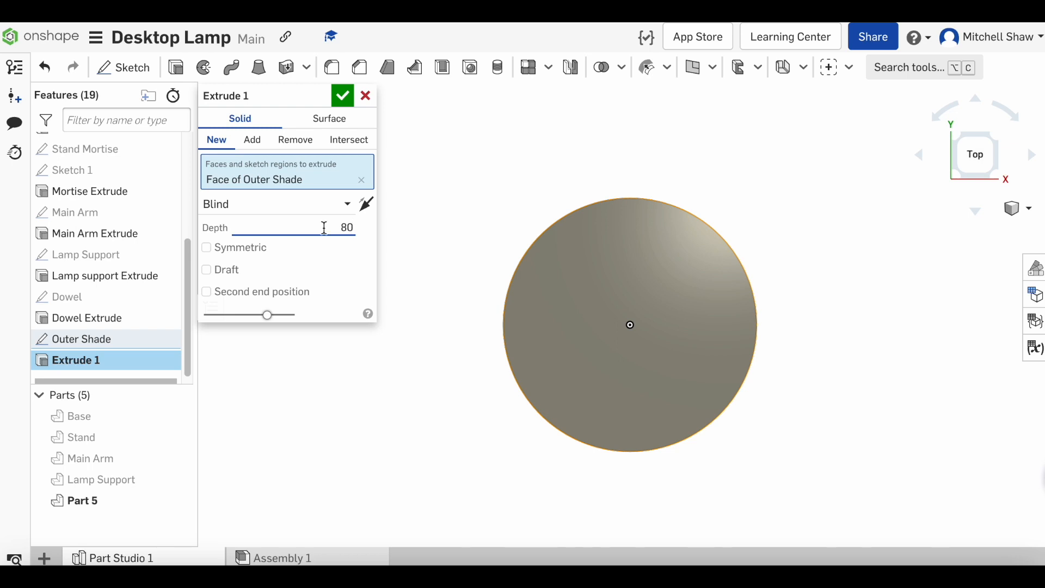
text(70 mm)
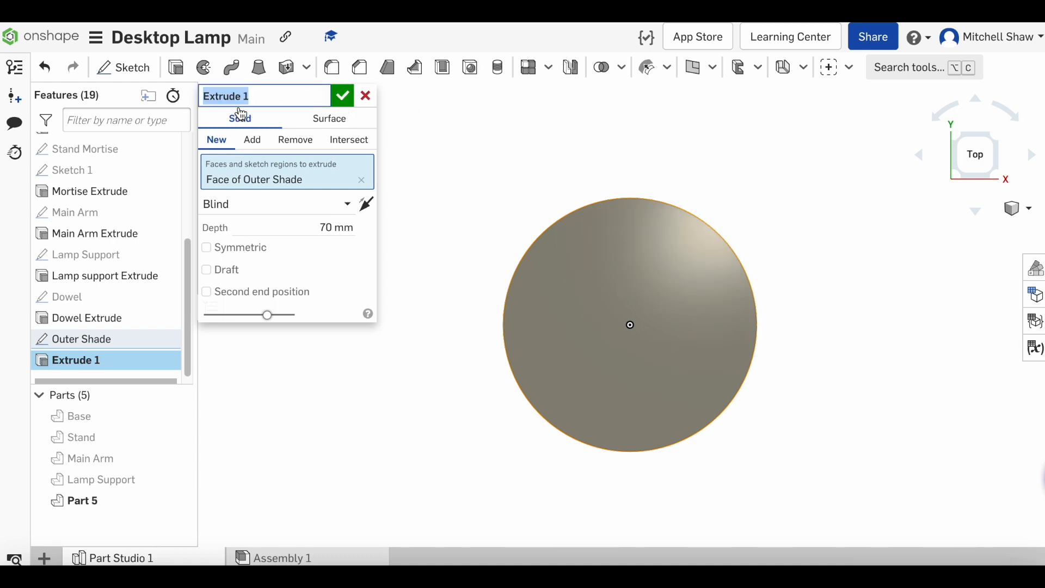
text(Outer Sha)
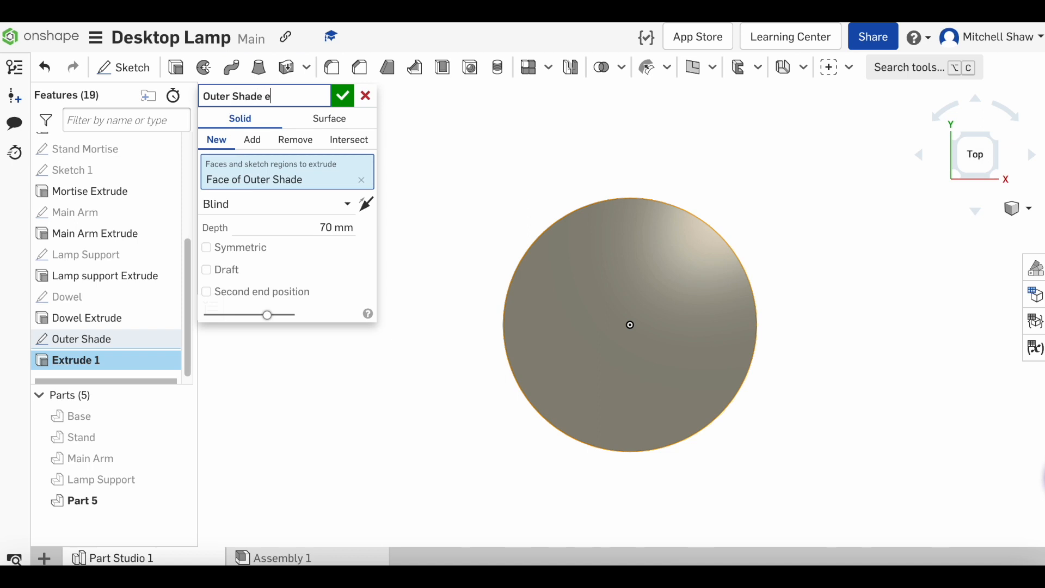
text(xtrude)
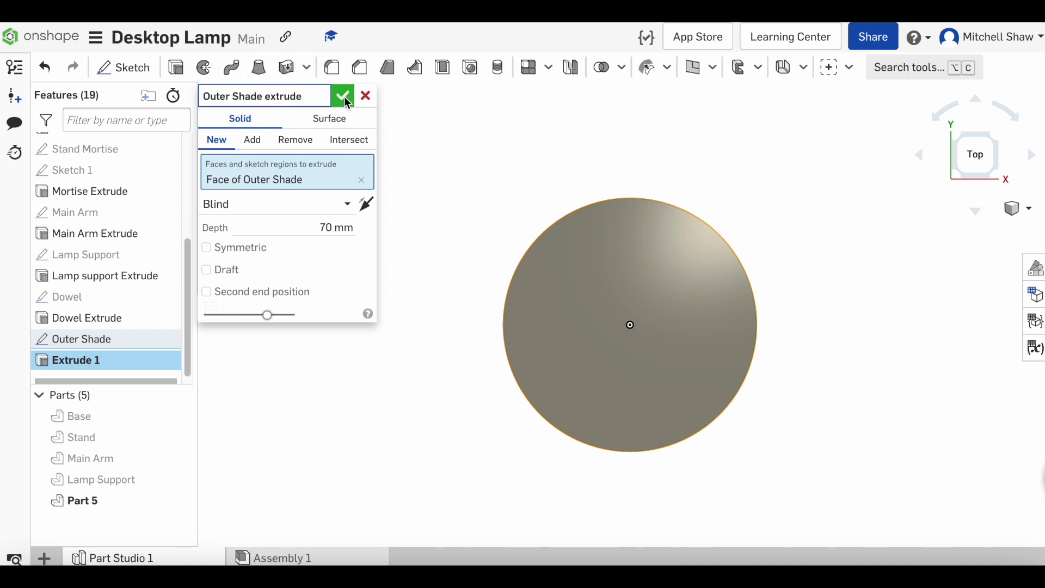
click(343, 96)
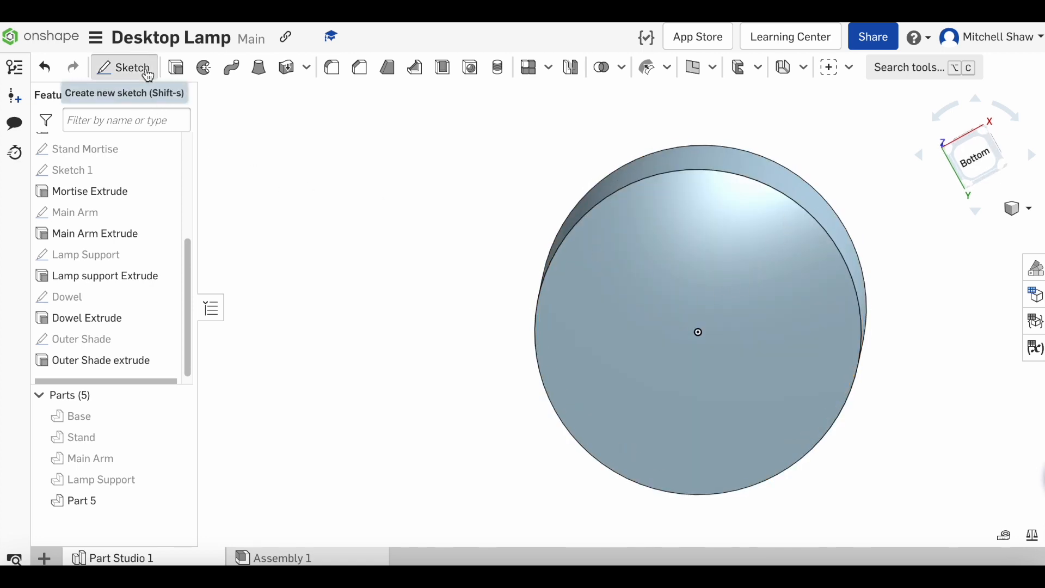
Sketch a centred Ø89 circle on the disc's bottom face, named Lamp shade inner
click(131, 67)
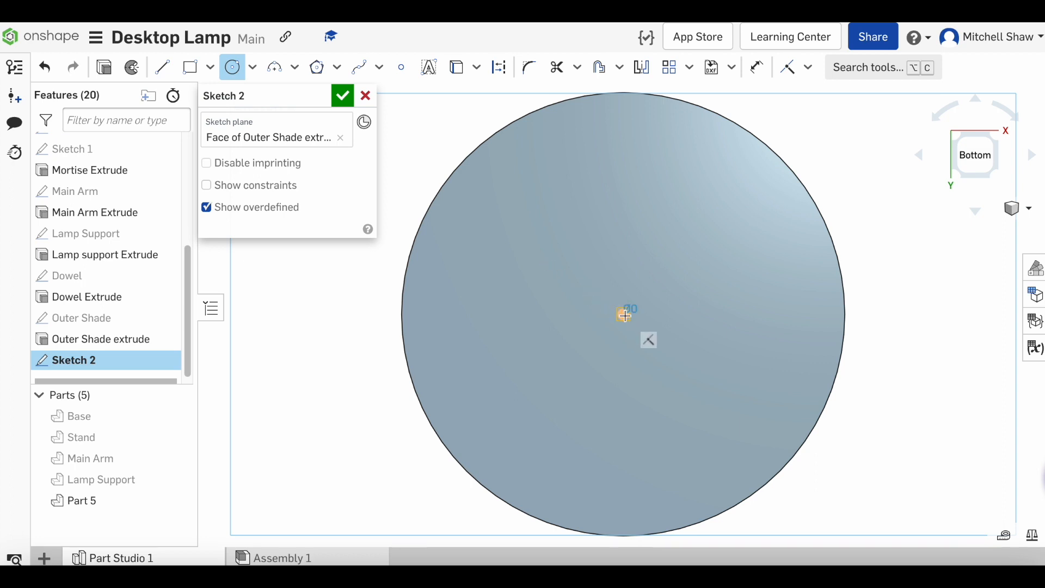
drag(623, 314, 497, 331)
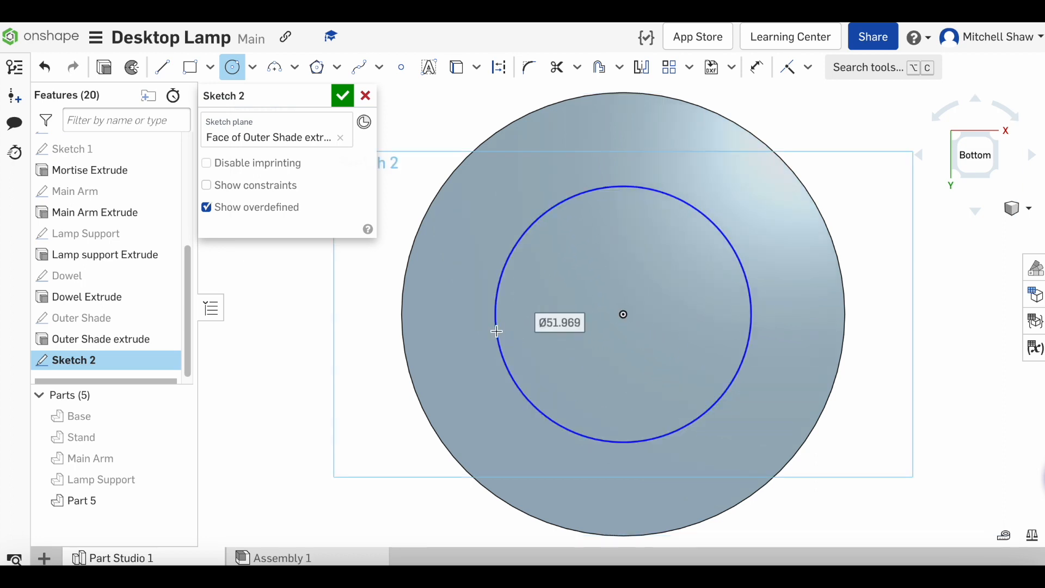
text(89)
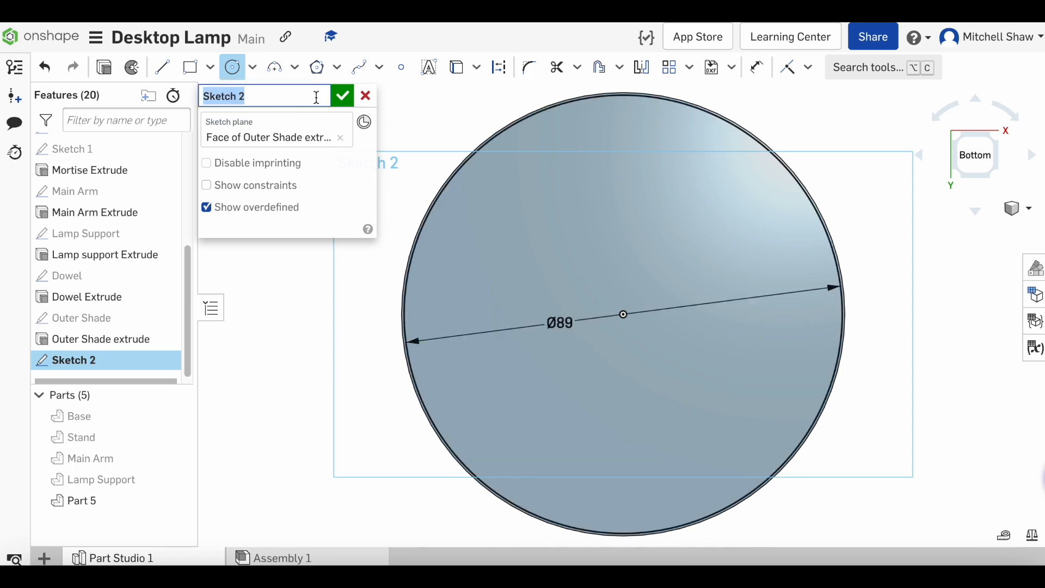
text(Lamp shade)
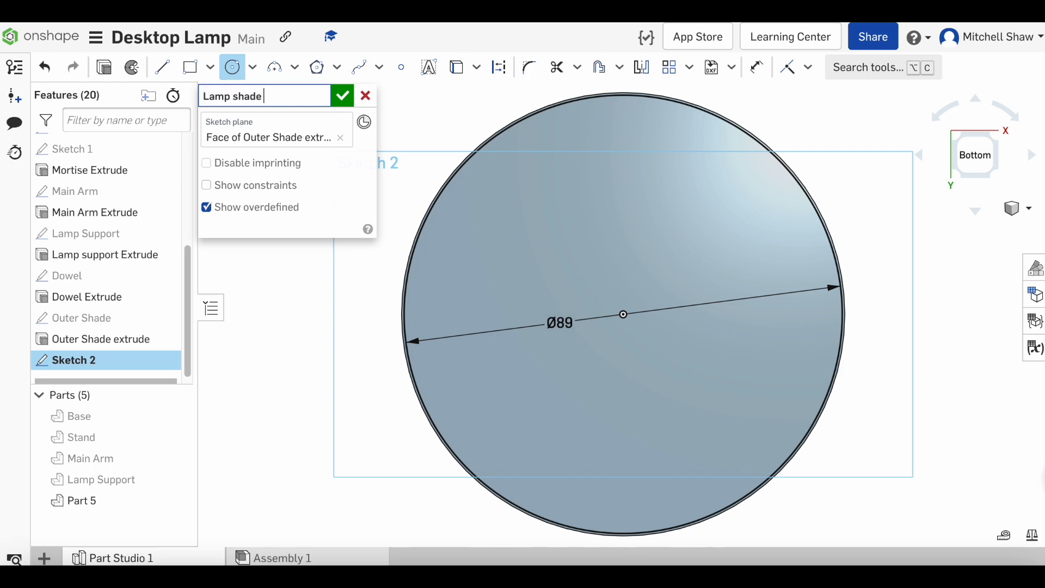
text(inner)
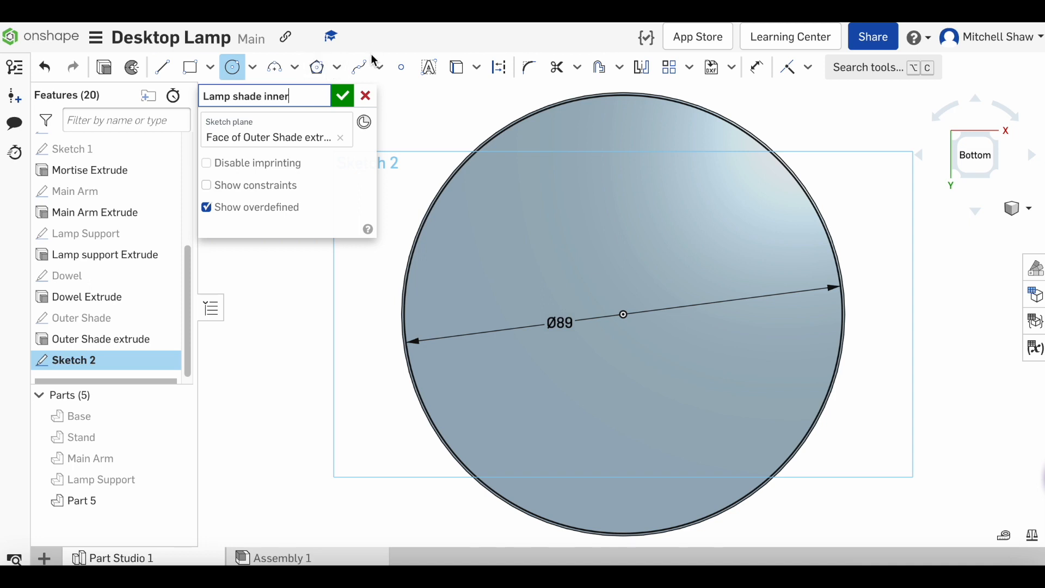
click(341, 95)
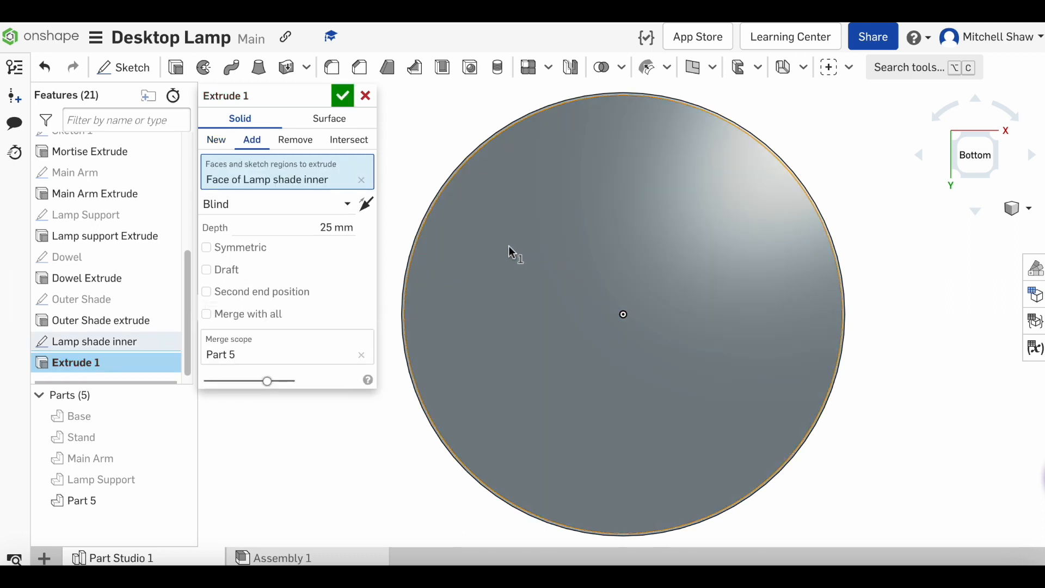
Cut the inner circle 58 mm deep as feature 'Lamp shade inner extrude'
click(294, 139)
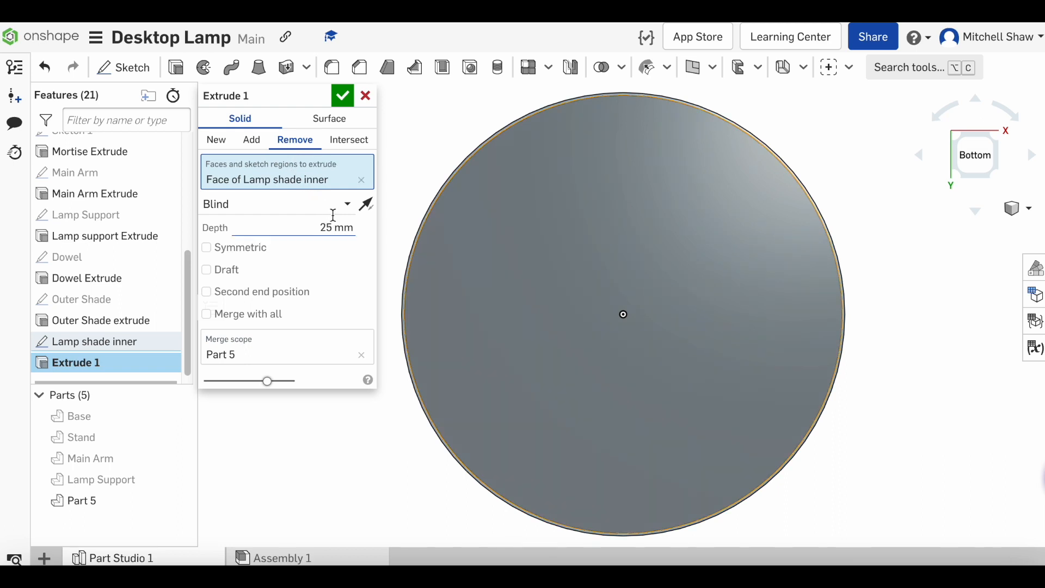
triple_click(335, 227)
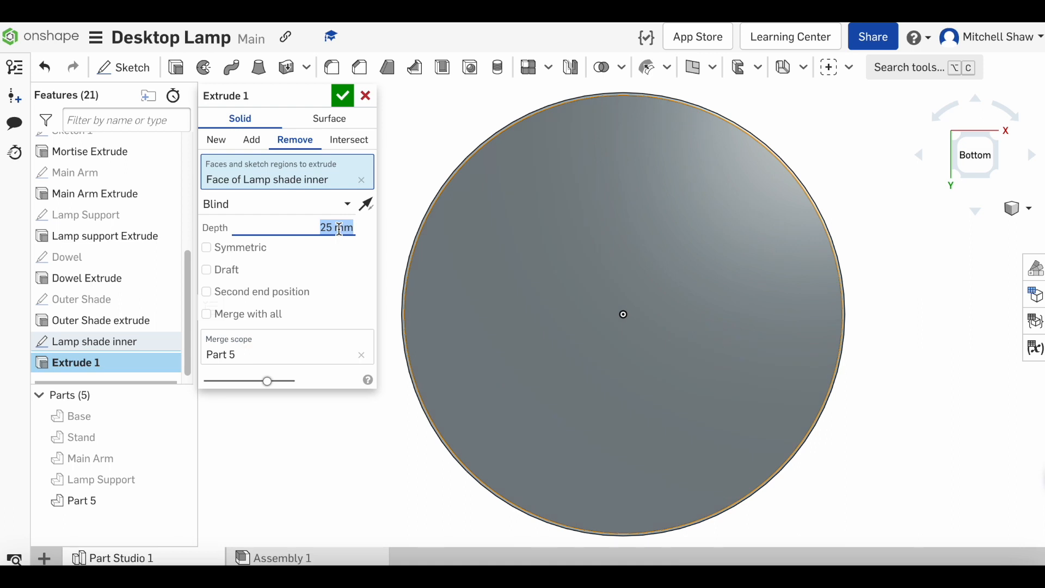
text(5)
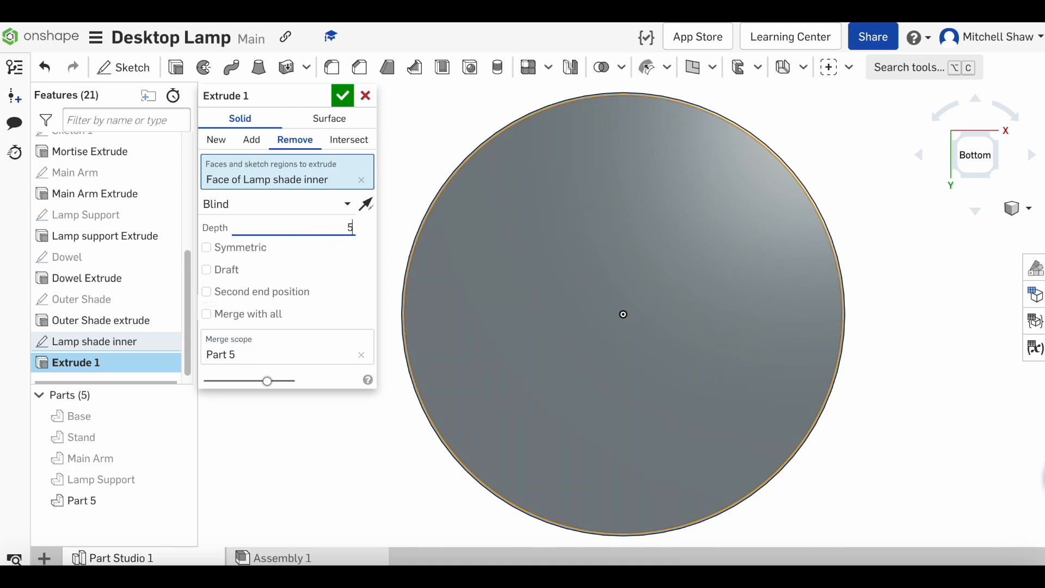
text(58)
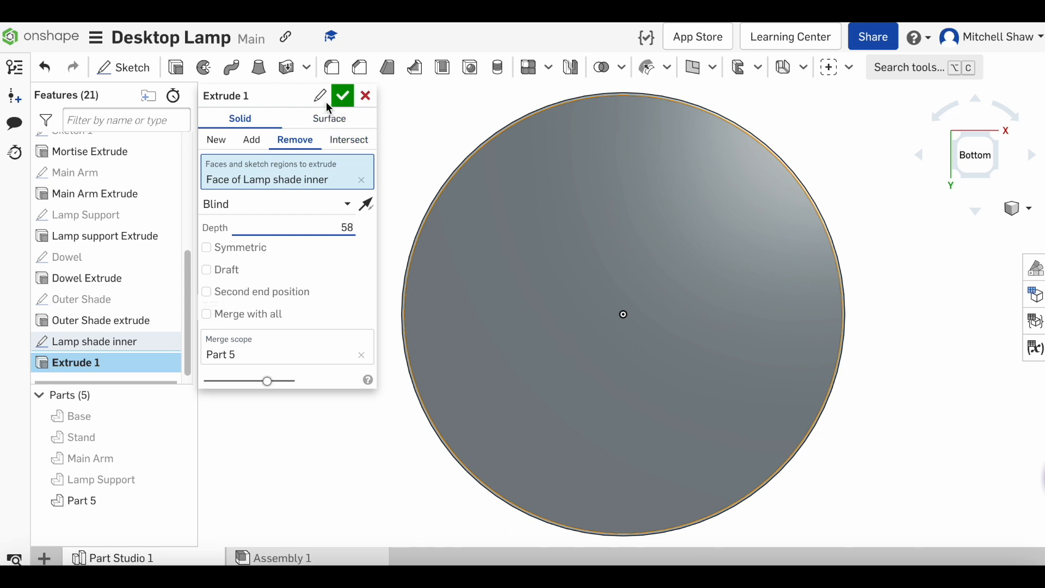
click(320, 96)
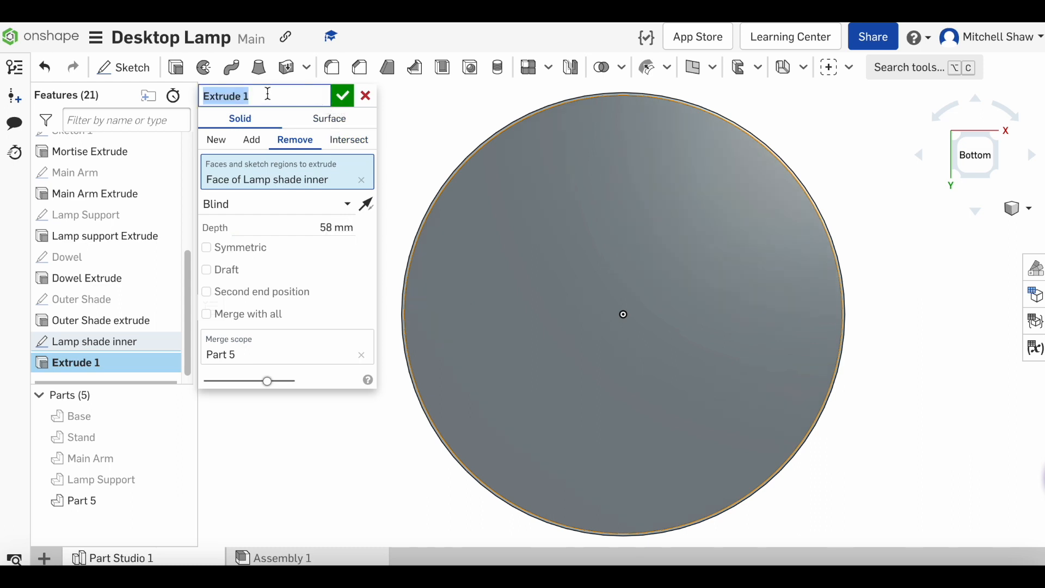
text(Lamp shade inner e)
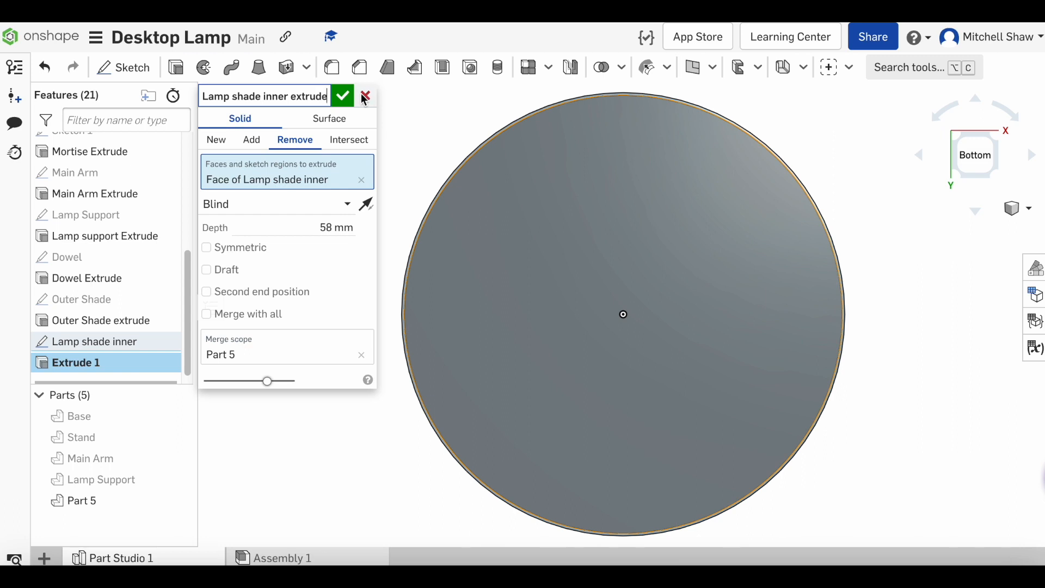
click(342, 96)
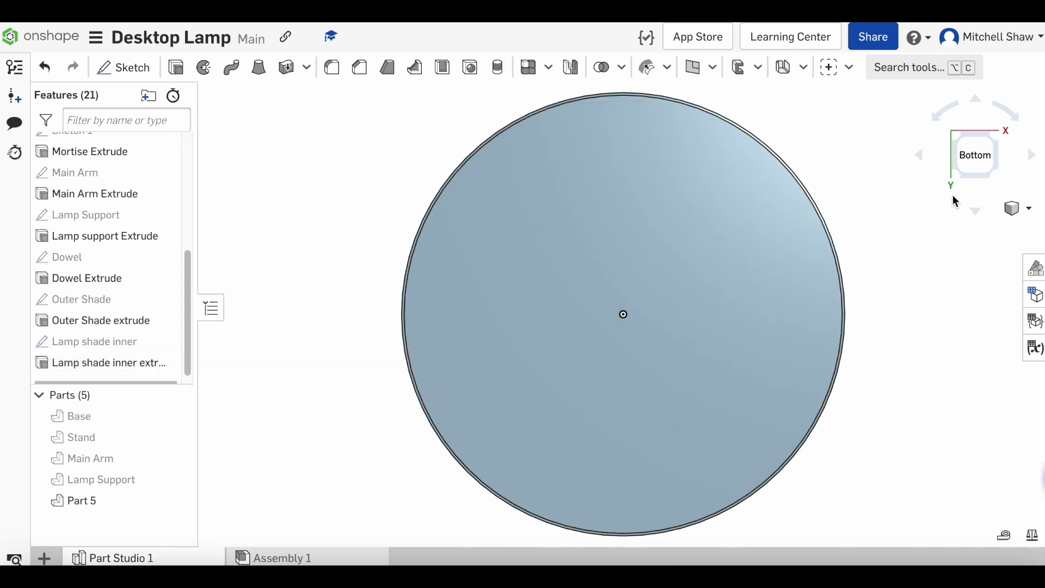
drag(624, 314, 823, 249)
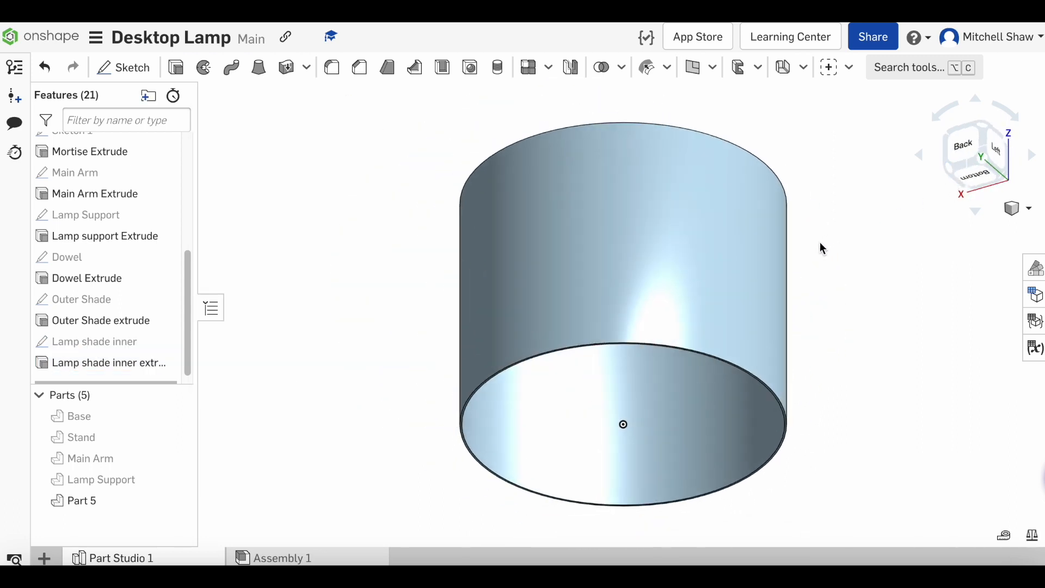
drag(823, 248, 787, 282)
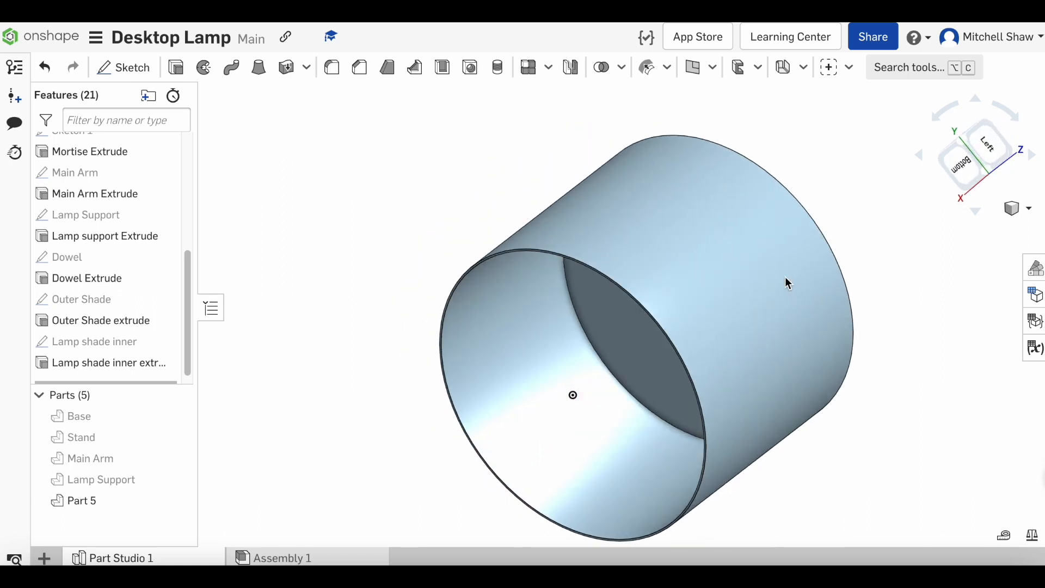
drag(787, 283, 742, 206)
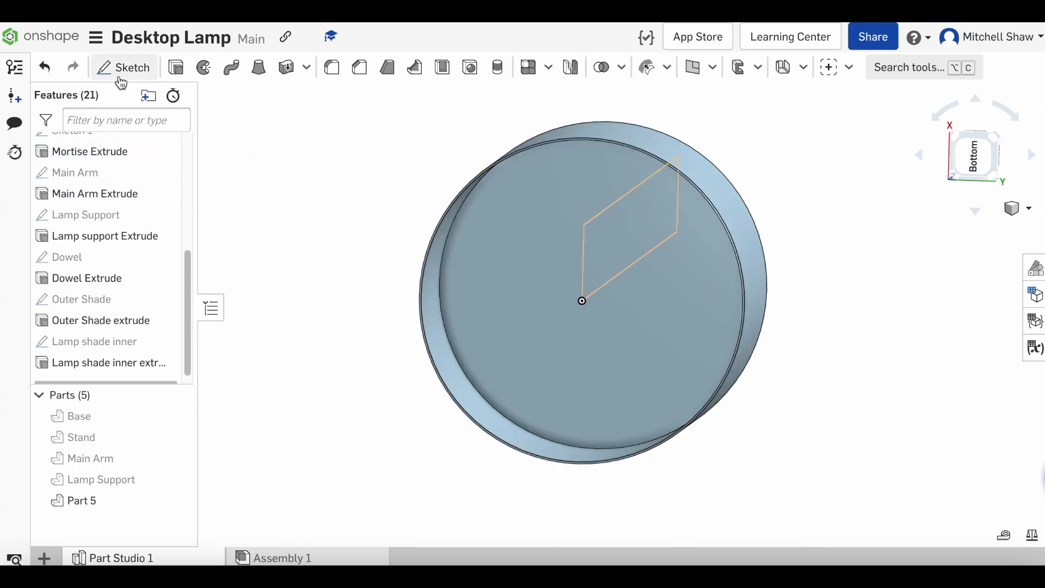
mouse_move(130, 63)
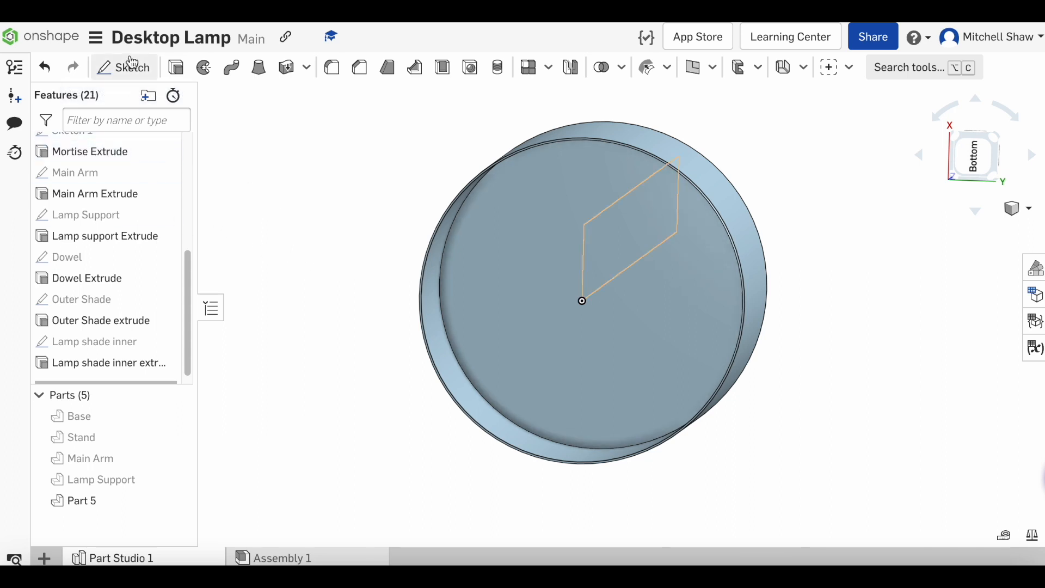
mouse_move(130, 66)
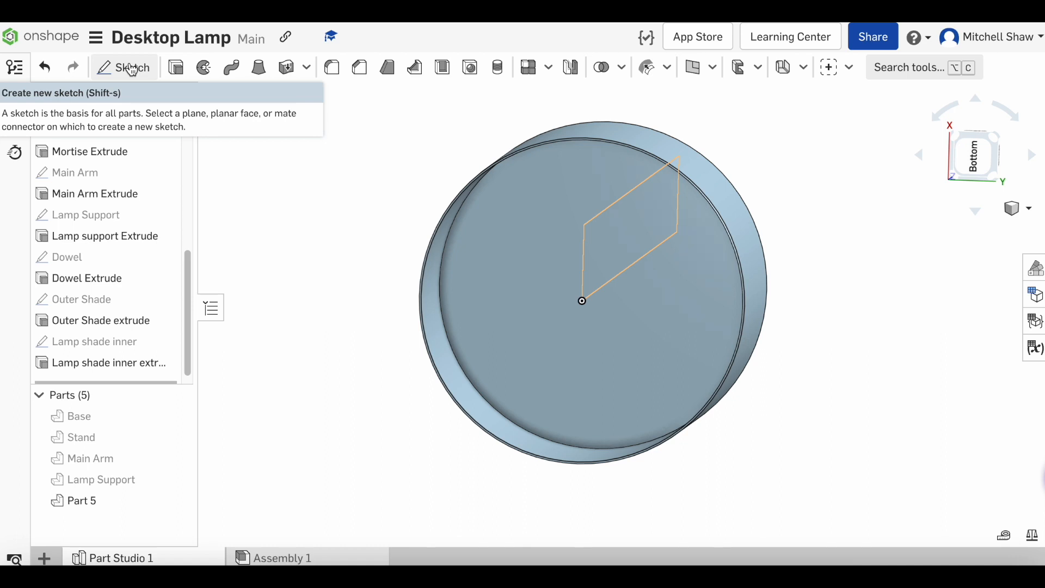
Sketch a Ø6 circle at the centre of the inner face, named Shade dowel
click(127, 67)
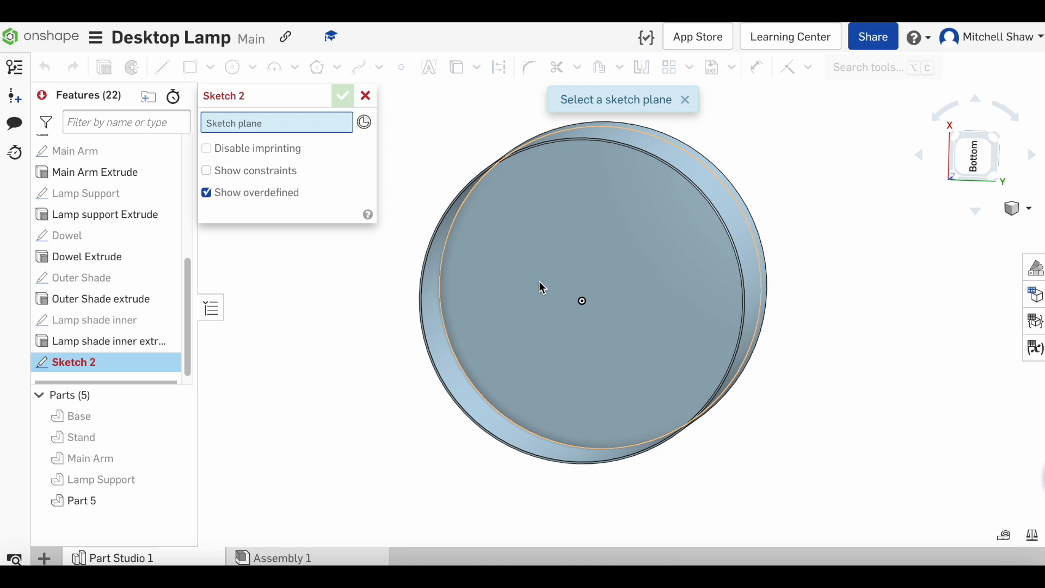
click(587, 199)
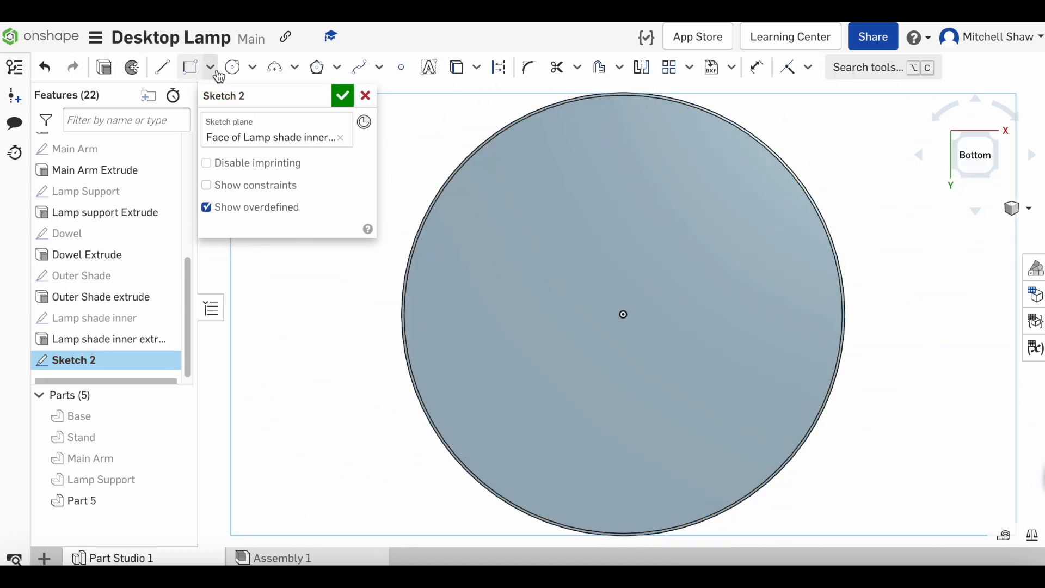
click(231, 67)
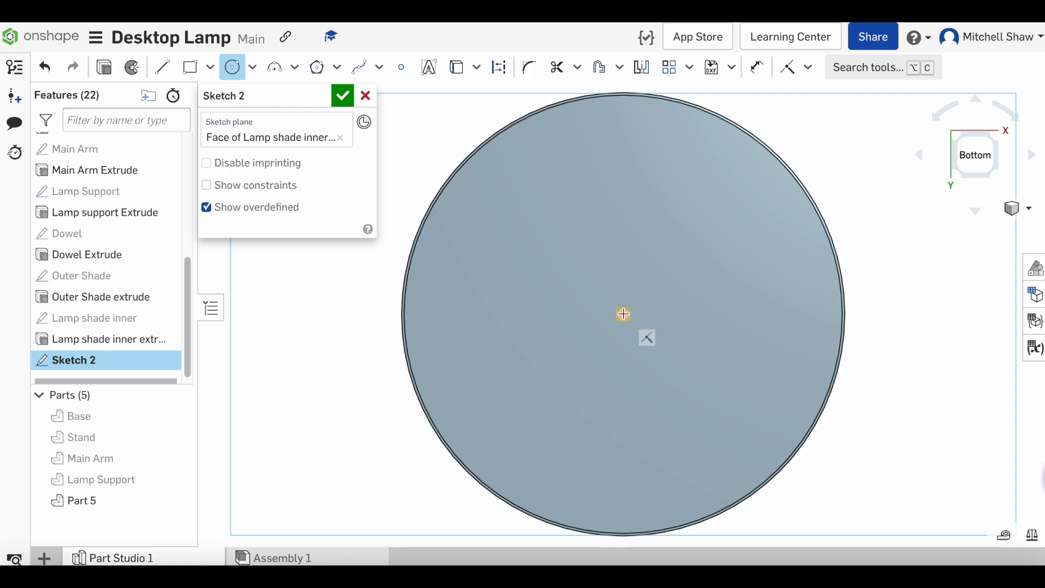
drag(623, 314, 641, 333)
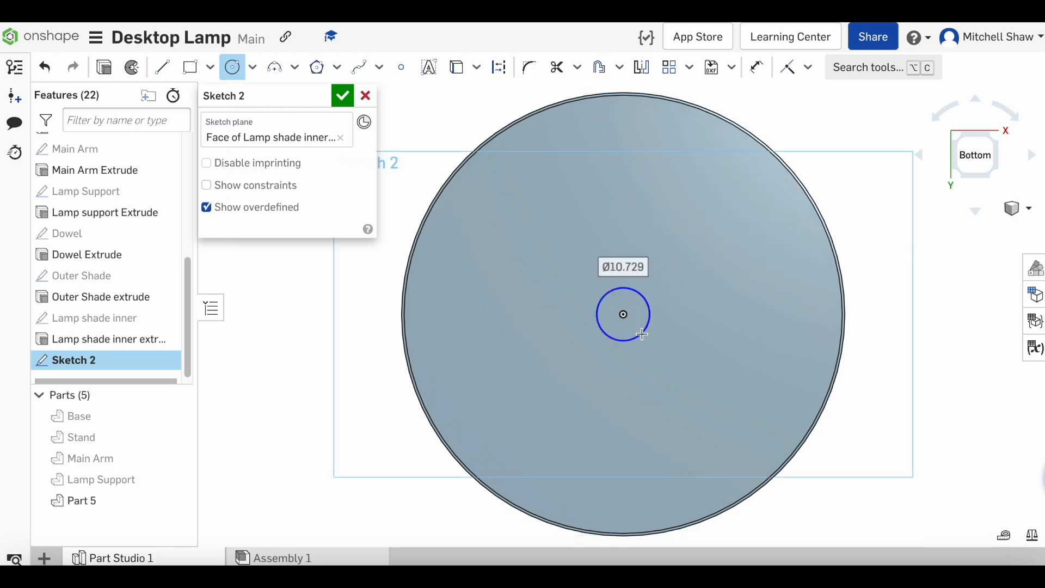
text(6)
click(265, 96)
text(Shade dowel)
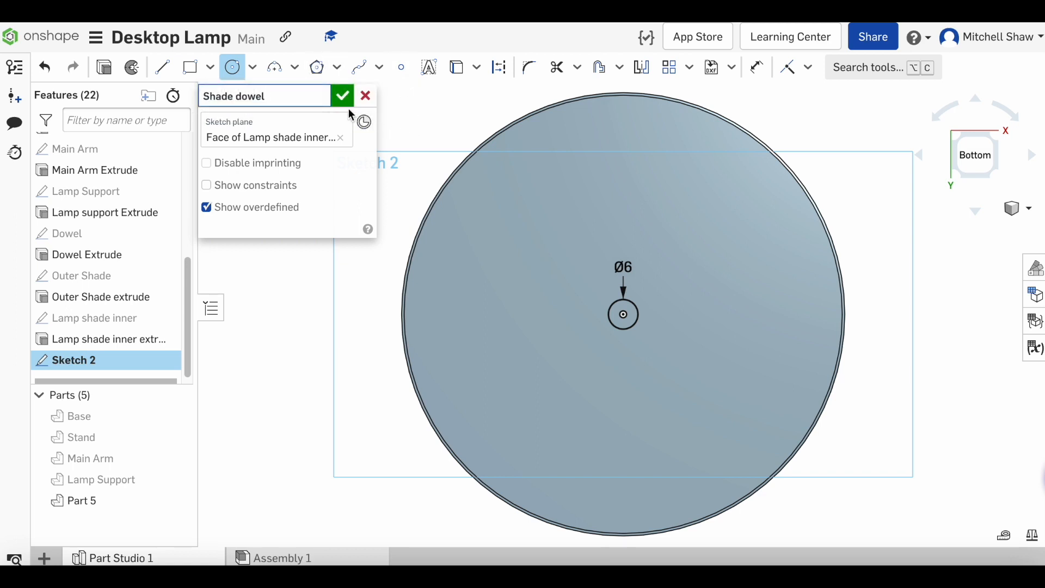
click(342, 95)
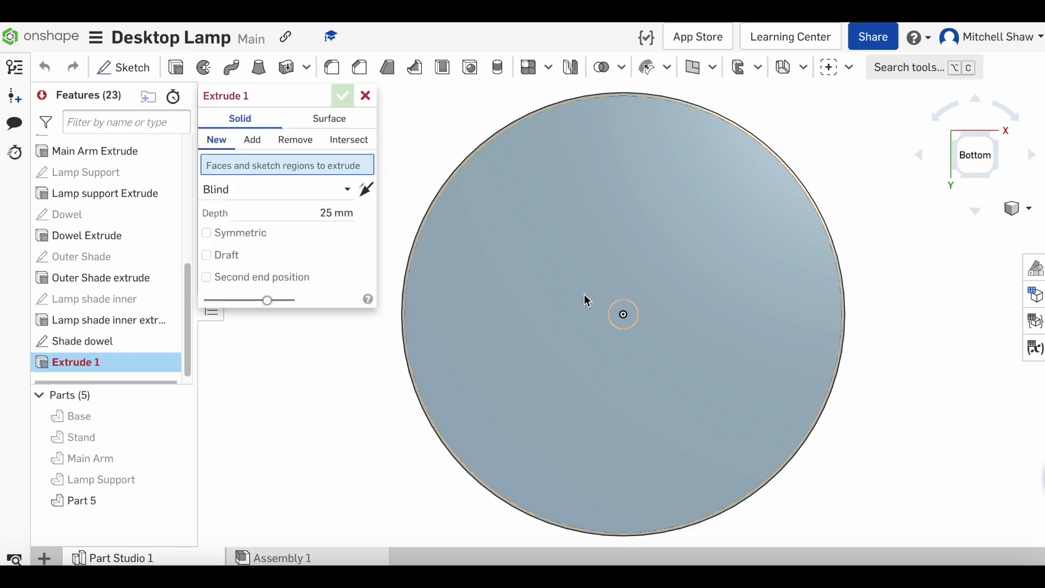
Cut the Shade dowel circle 12 mm deep as feature 'Shade dowel extrude'
click(622, 315)
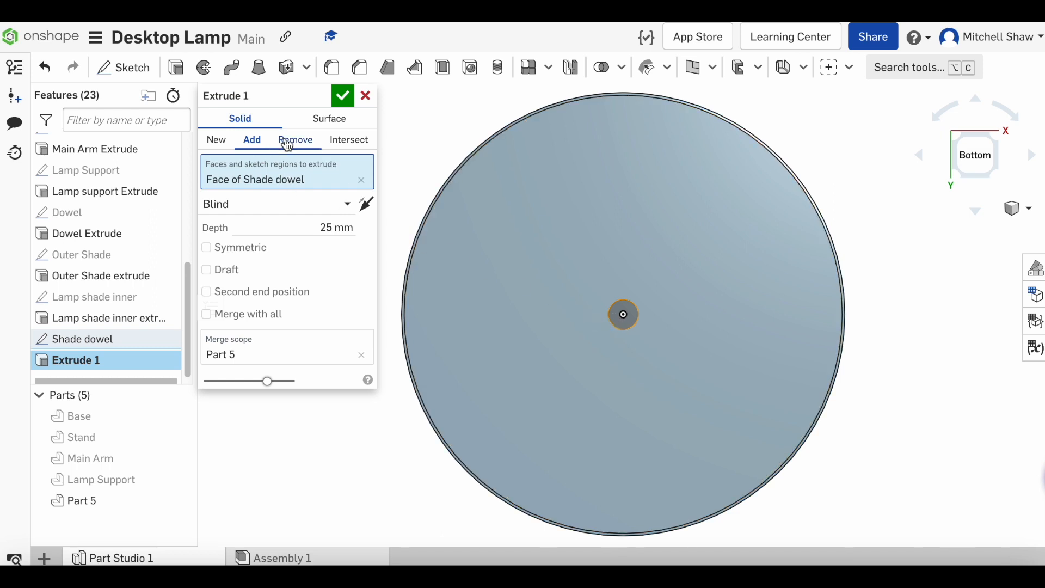
click(295, 140)
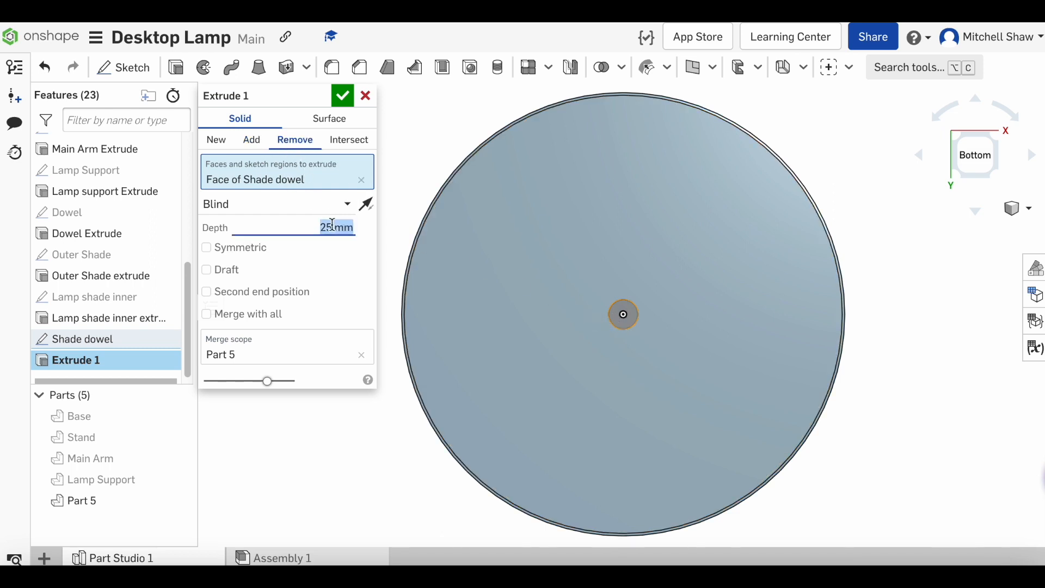
text(12)
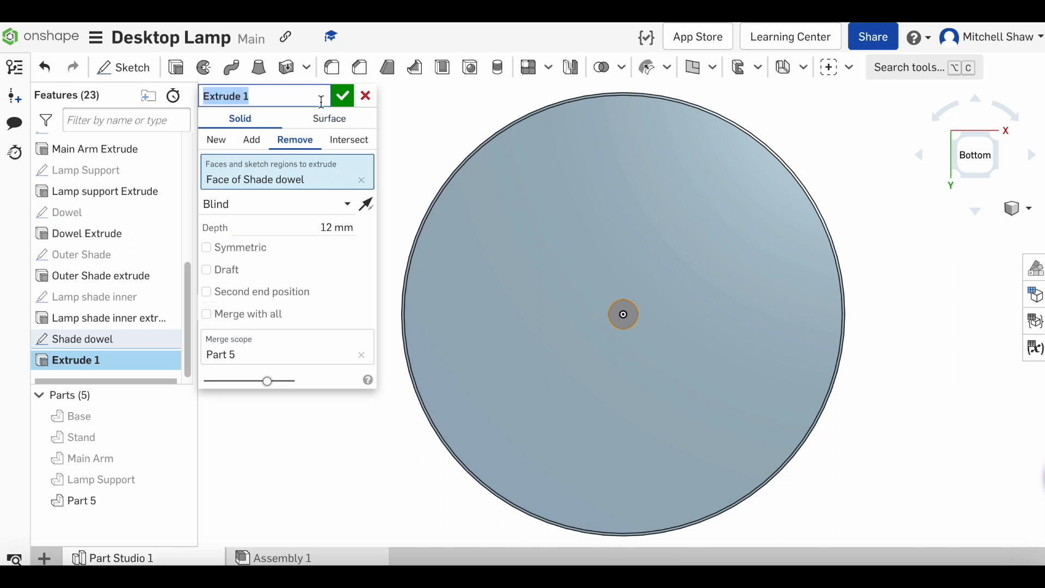
text(s)
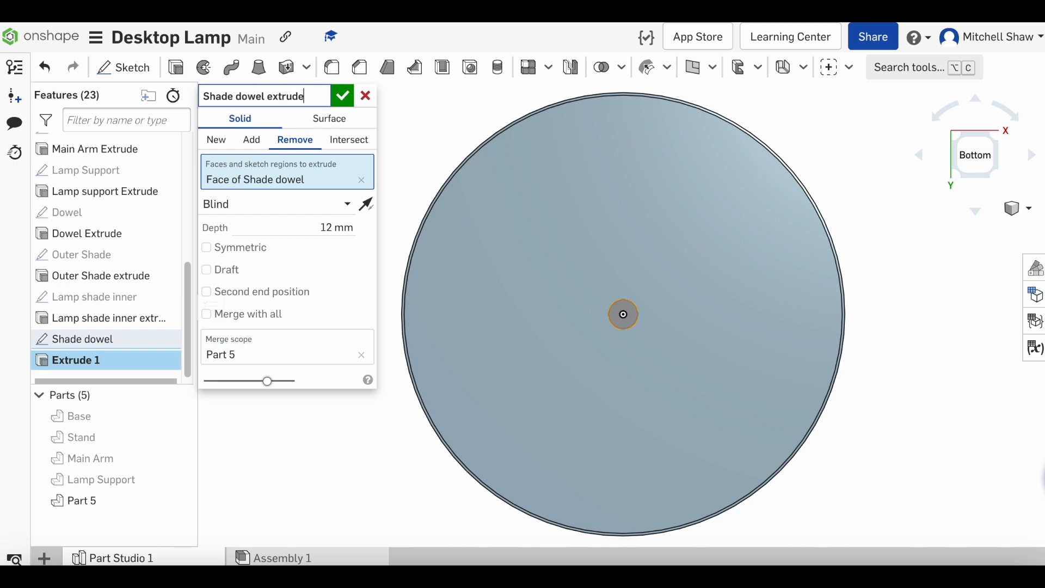
click(341, 95)
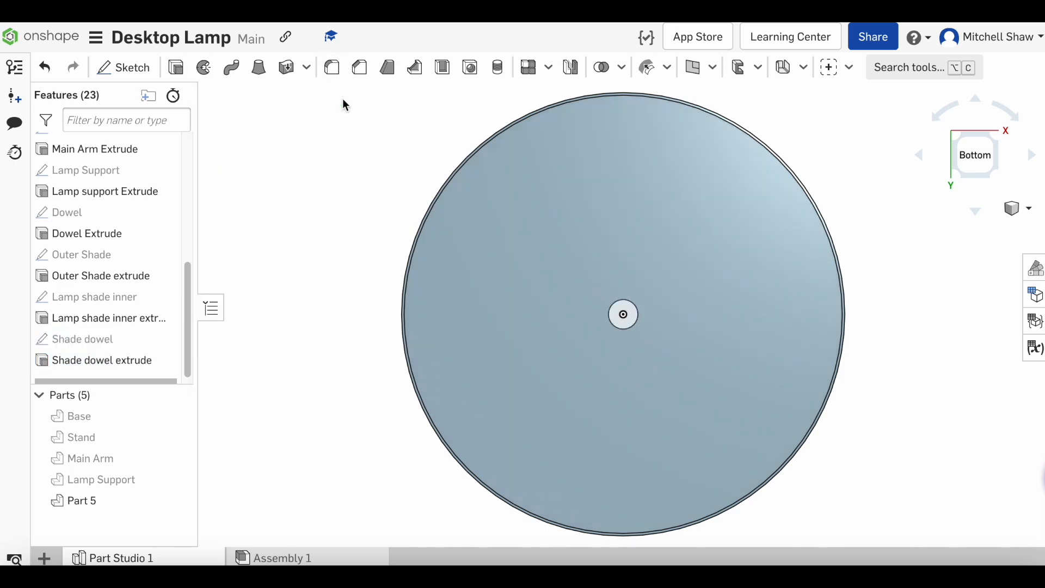